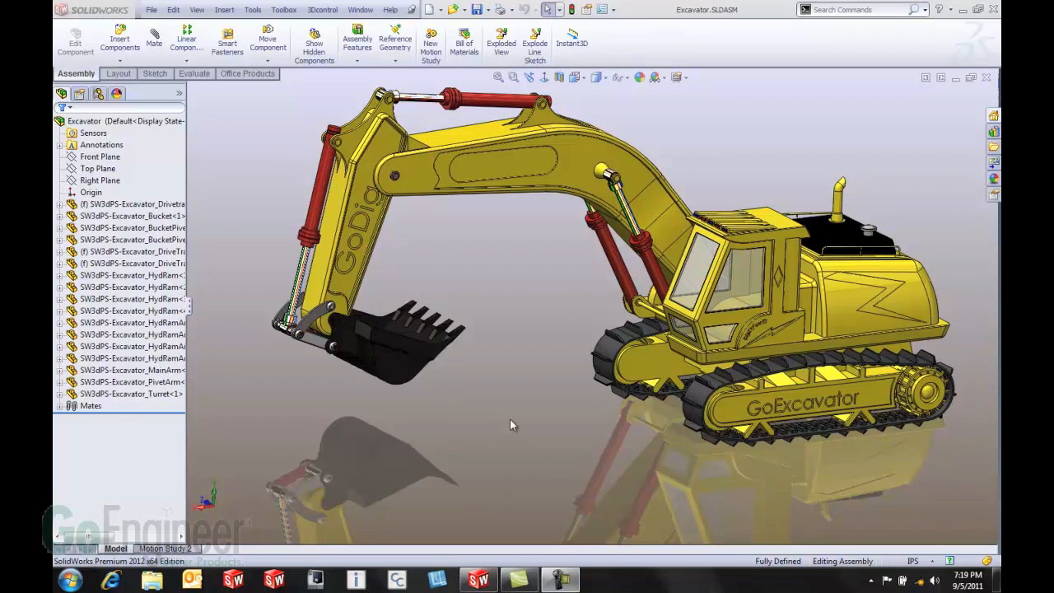
mouse_move(559, 359)
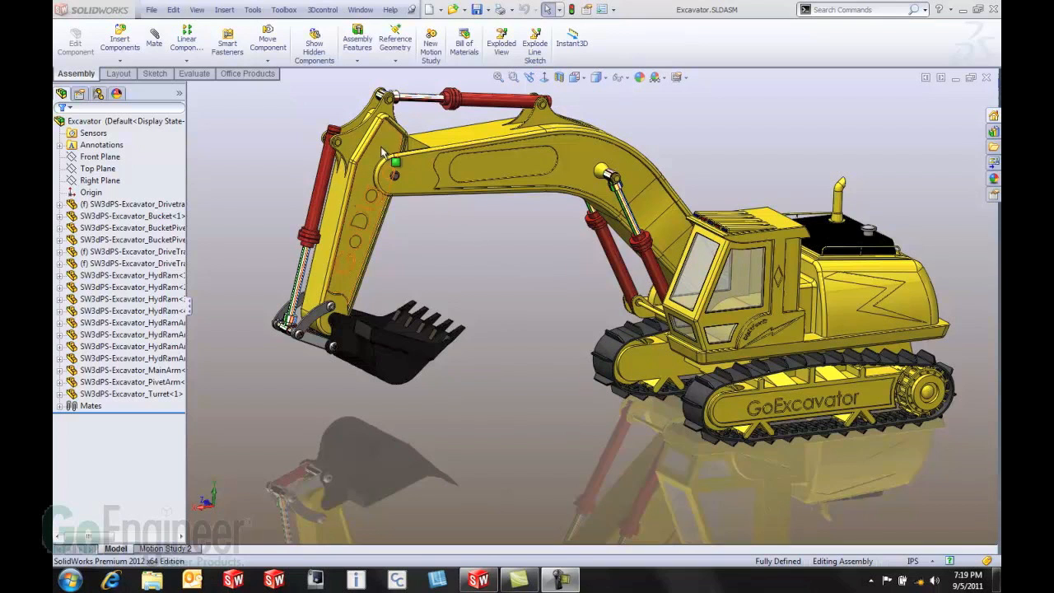
Step: Open the pivot arm part and delete the Cut-Extrude5 GoDig lettering and Mirror3
double_click(131, 381)
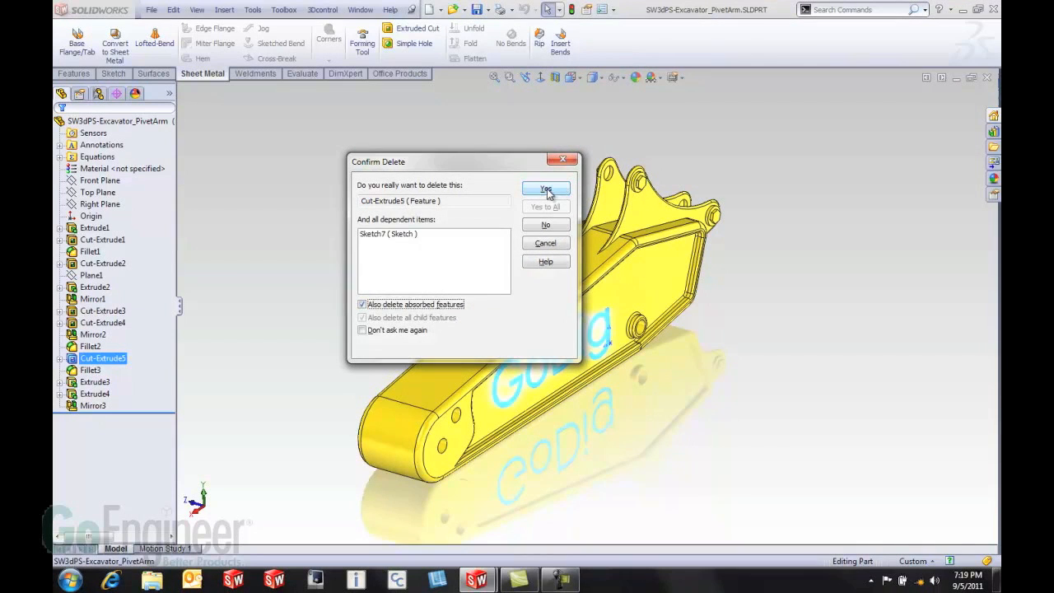
click(545, 189)
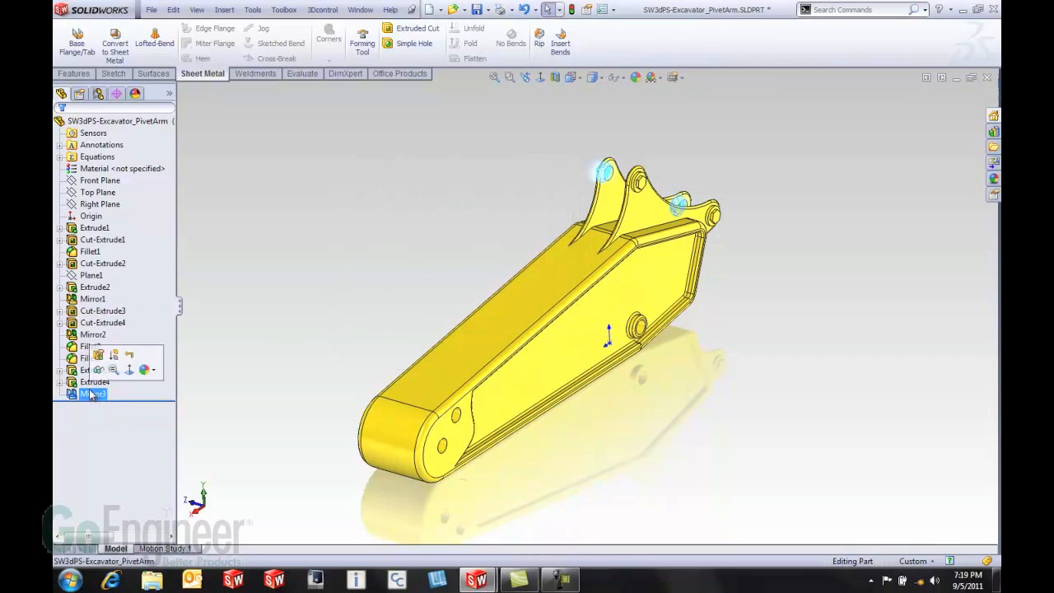
click(313, 210)
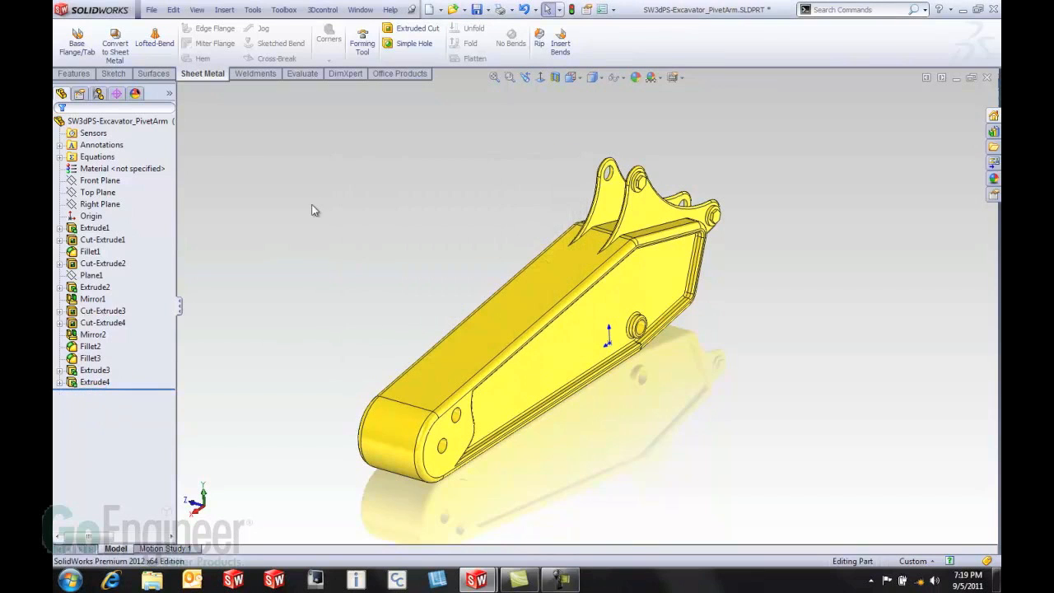
mouse_move(288, 269)
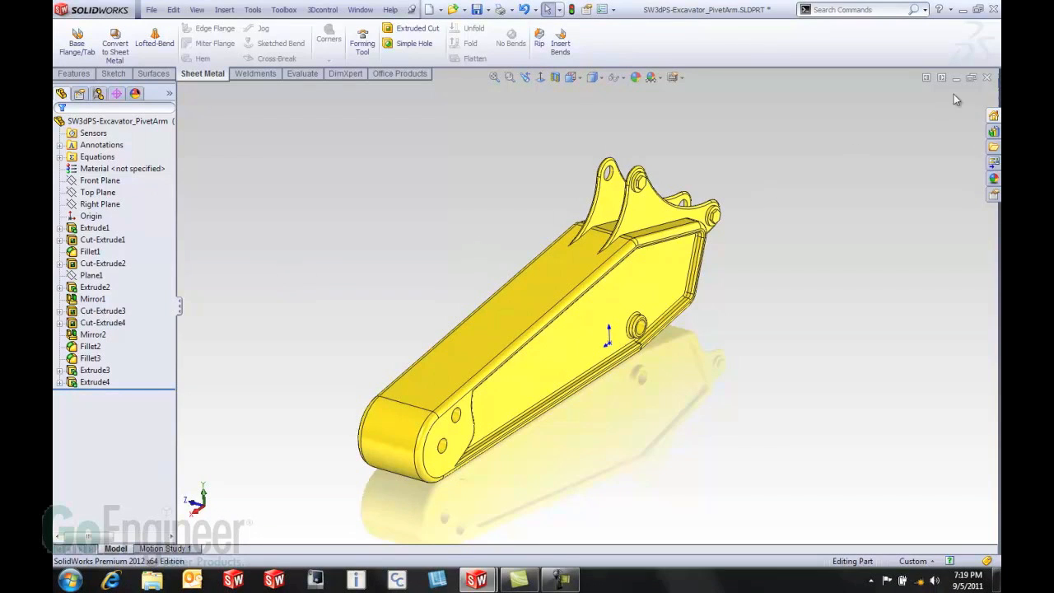
mouse_move(980, 85)
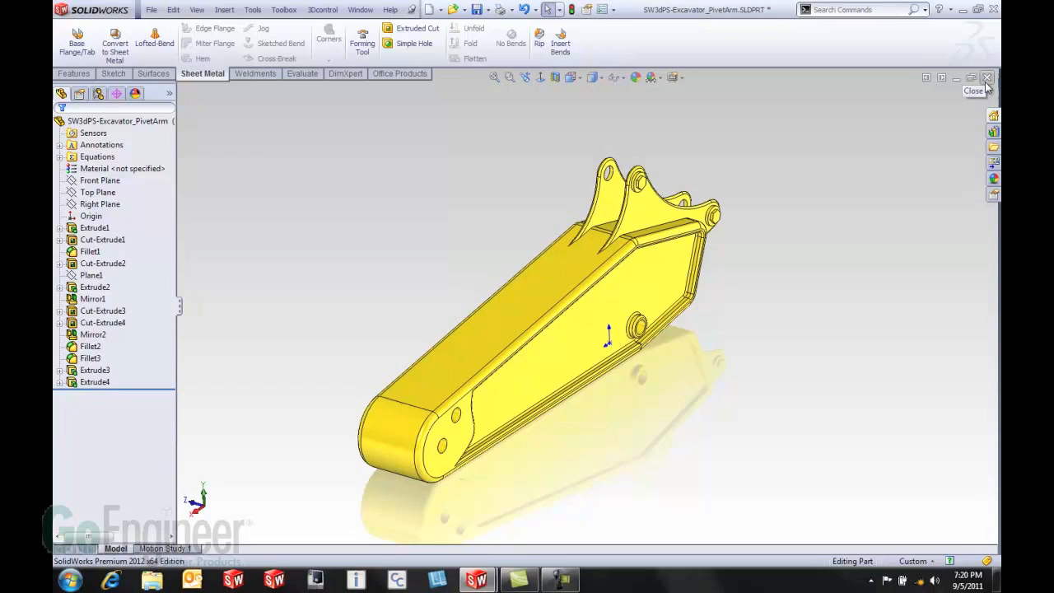
Step: Close the pivot arm without saving, discard its assembly changes, and create a new part
click(987, 78)
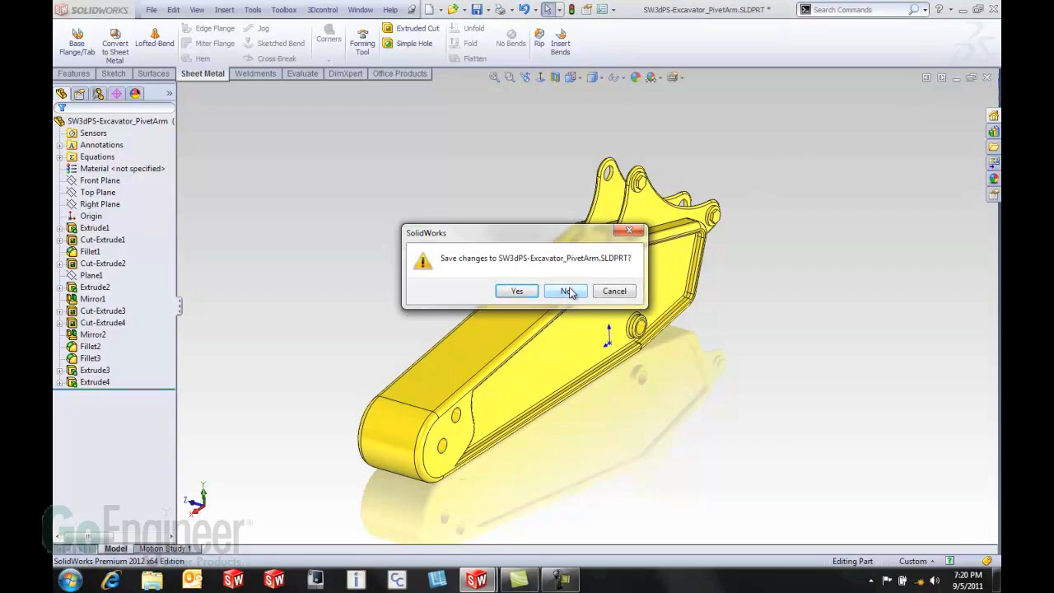
click(565, 291)
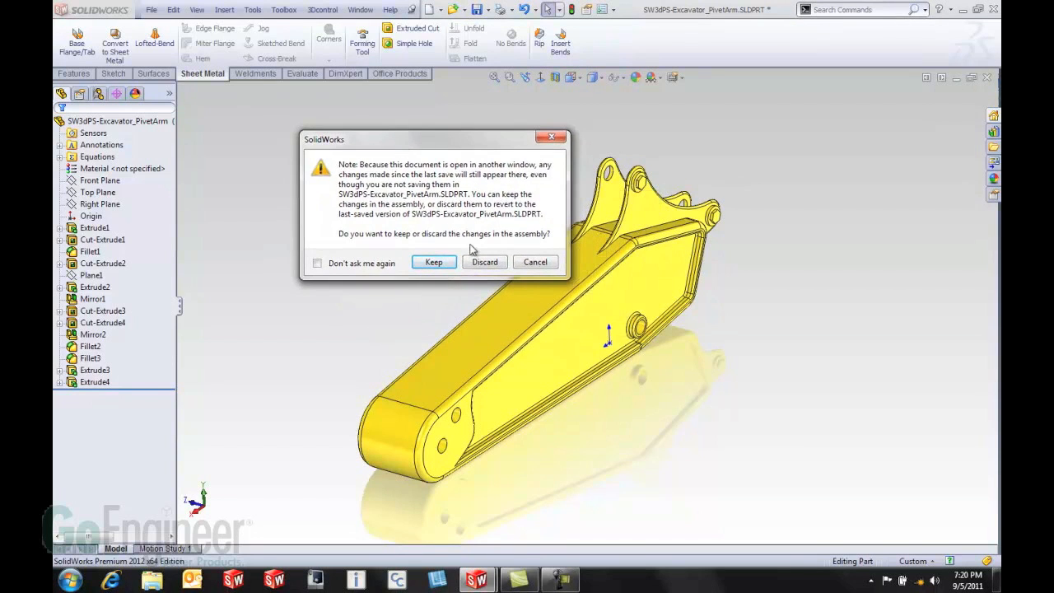
mouse_move(485, 262)
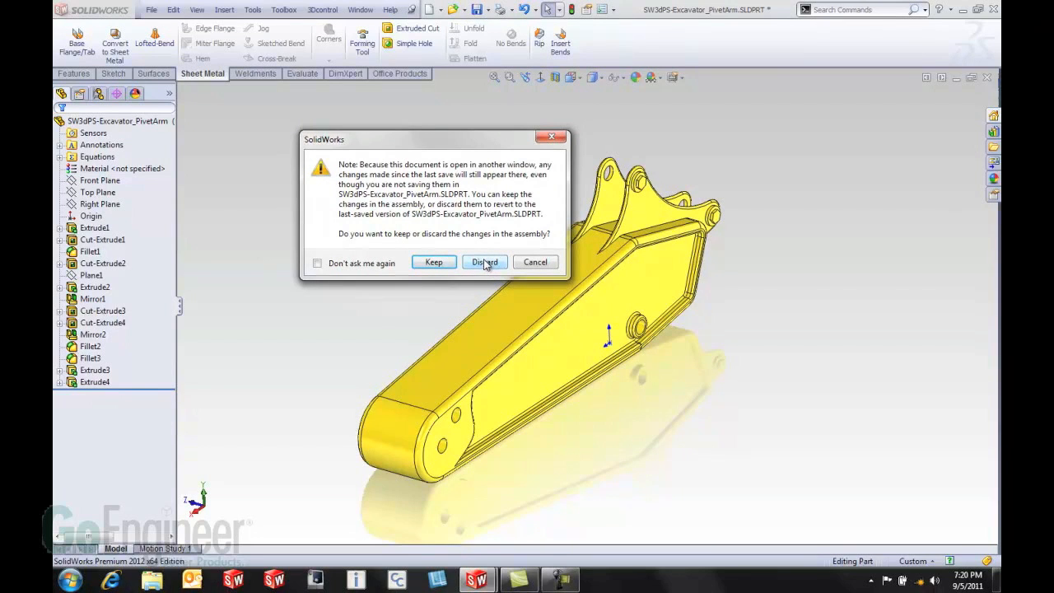
click(485, 262)
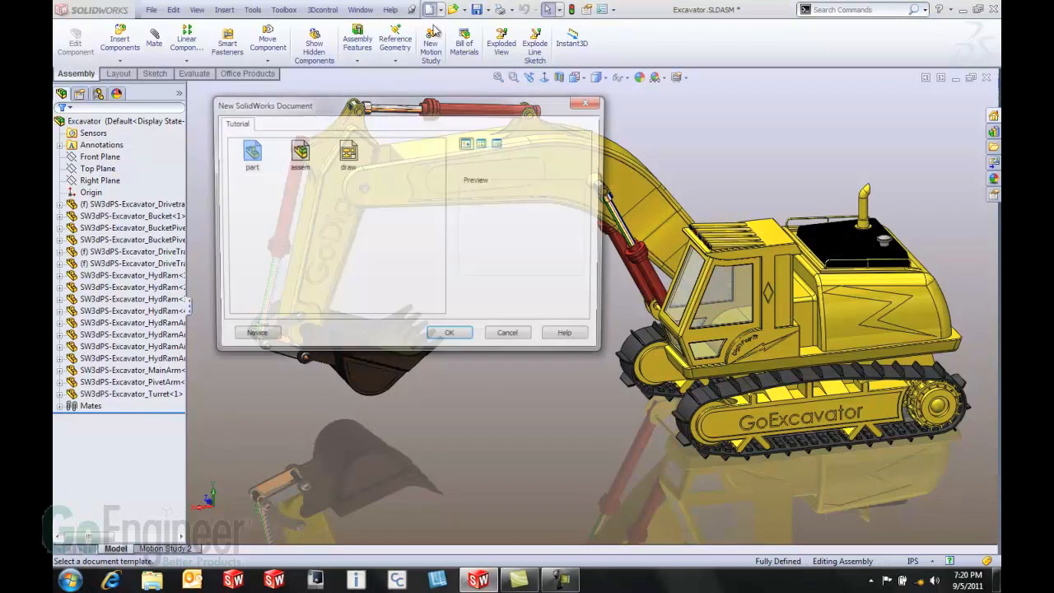
click(449, 332)
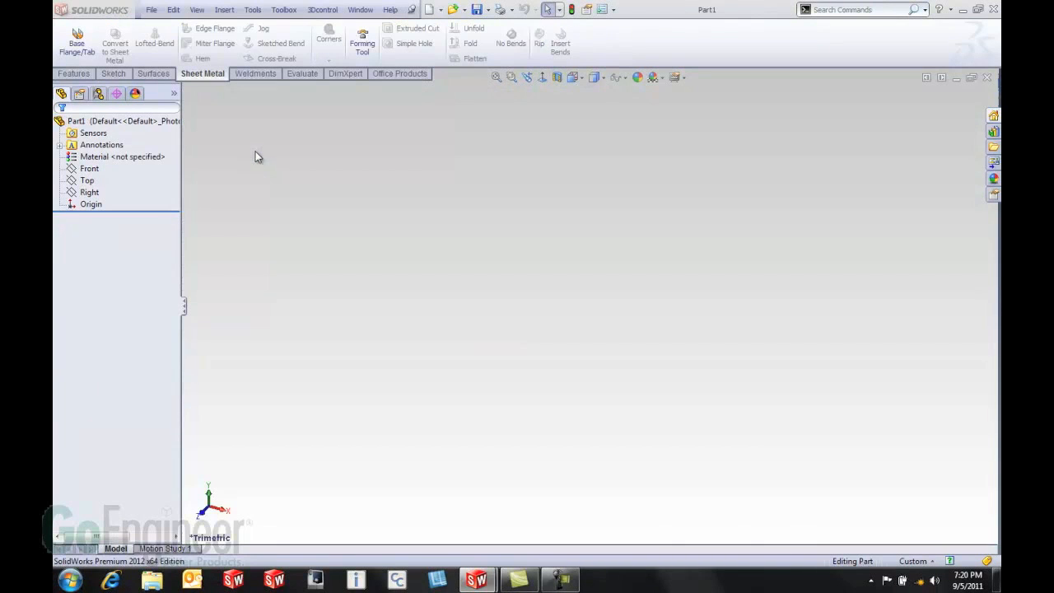
click(151, 9)
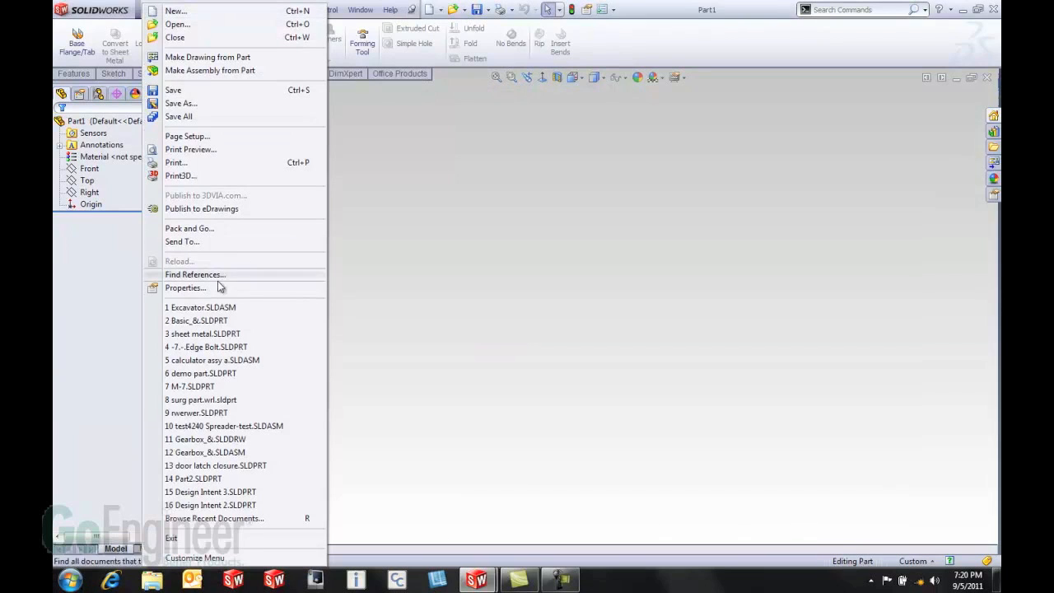
Step: Add blank custom properties named Description and PartNo to the new part
click(185, 288)
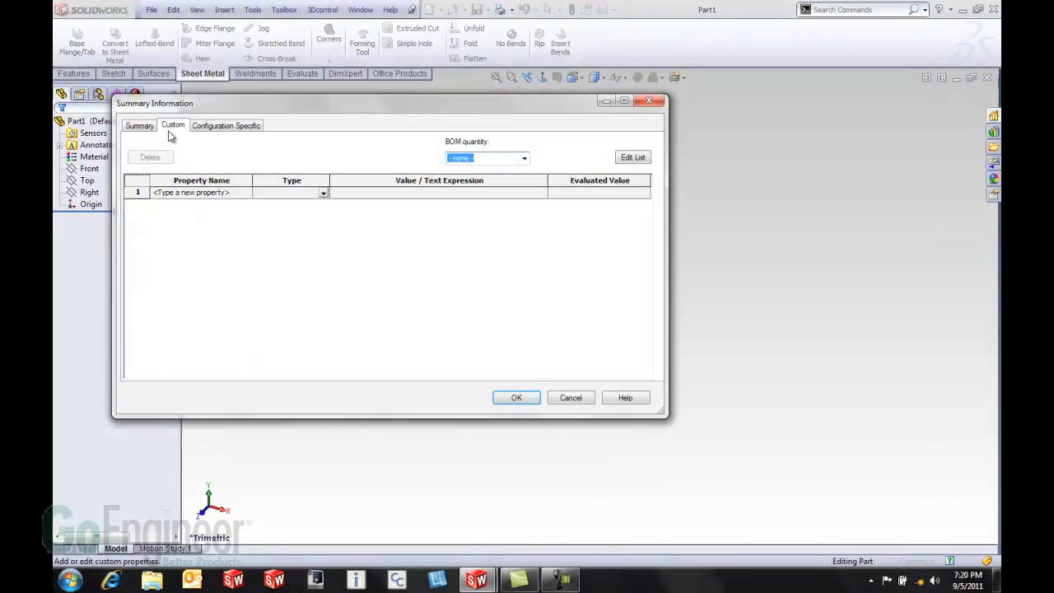
mouse_move(245, 196)
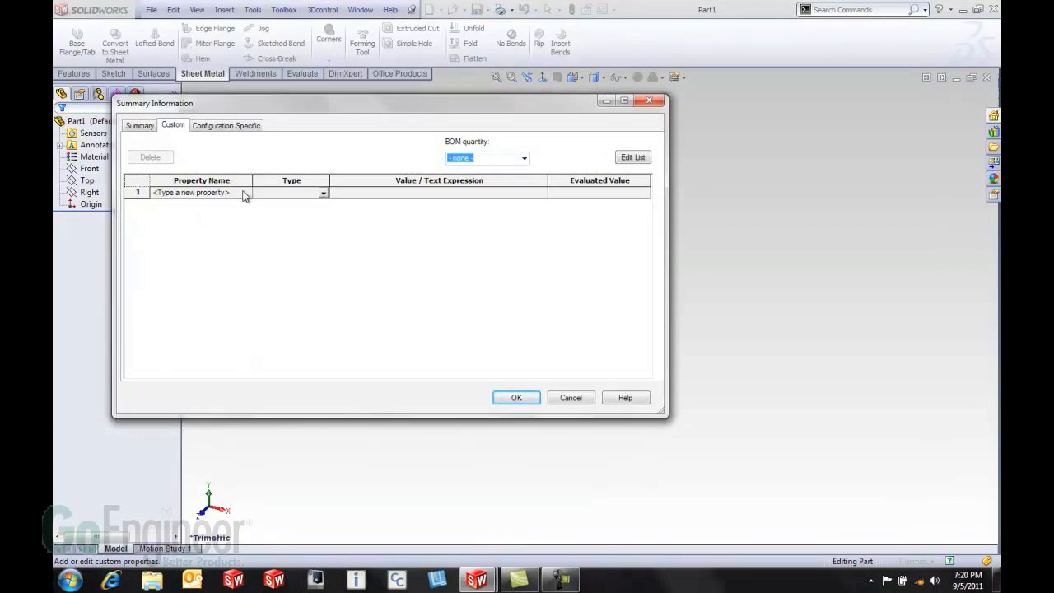
text(Description)
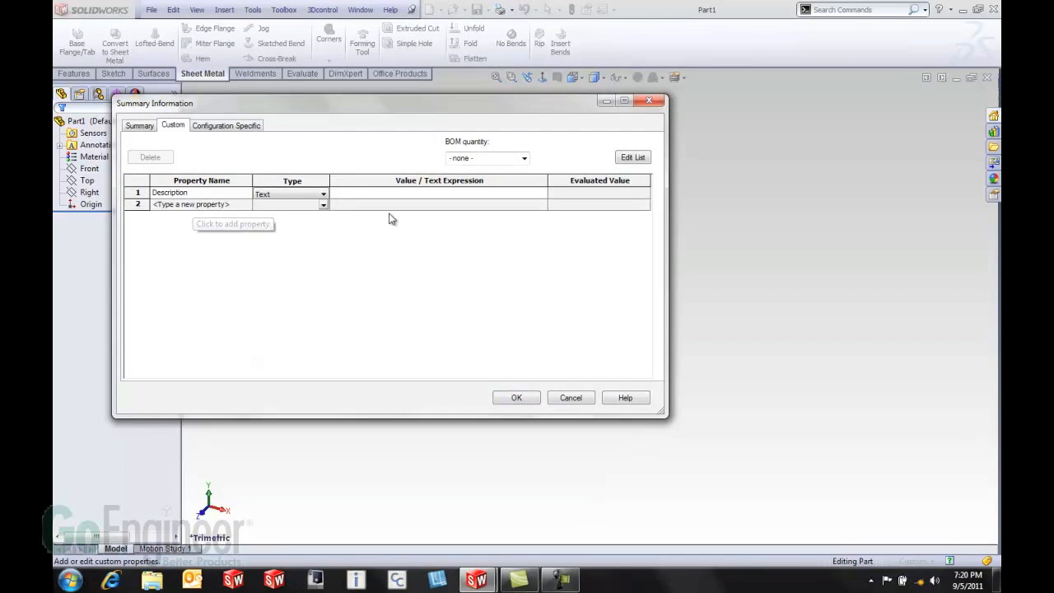
click(436, 192)
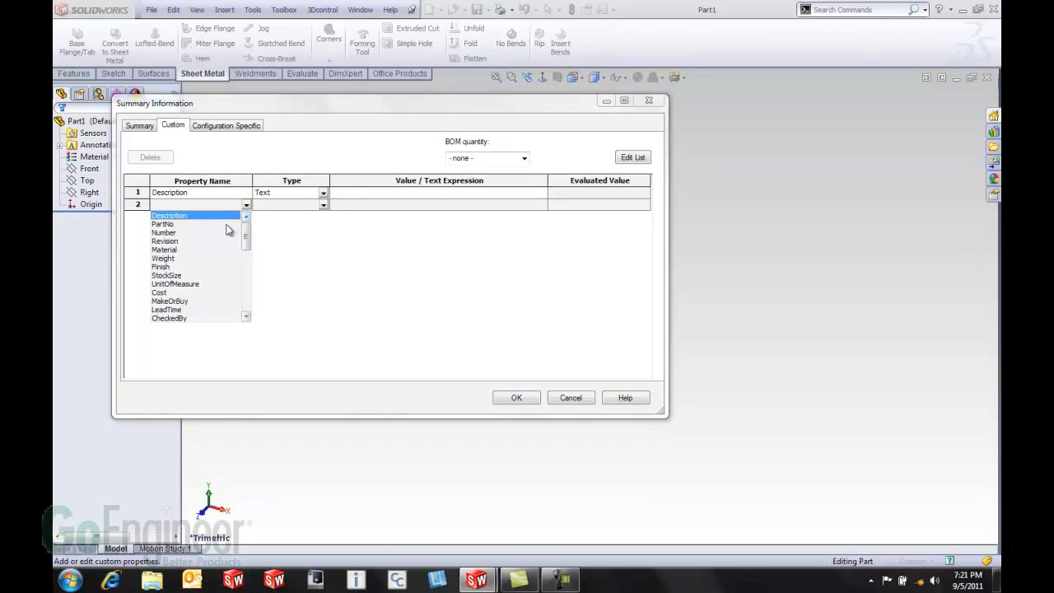
click(162, 224)
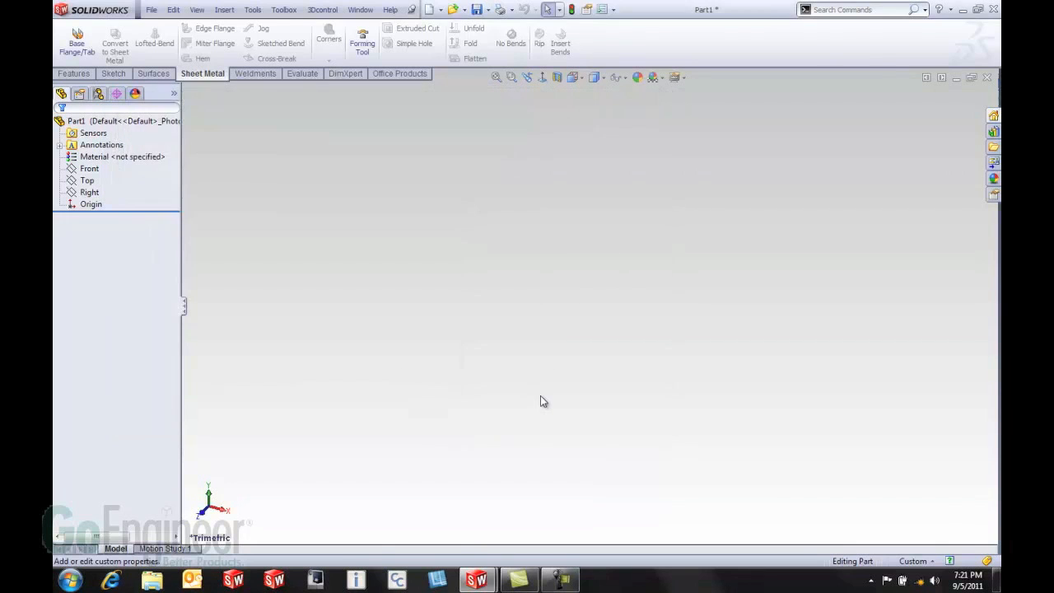
click(151, 10)
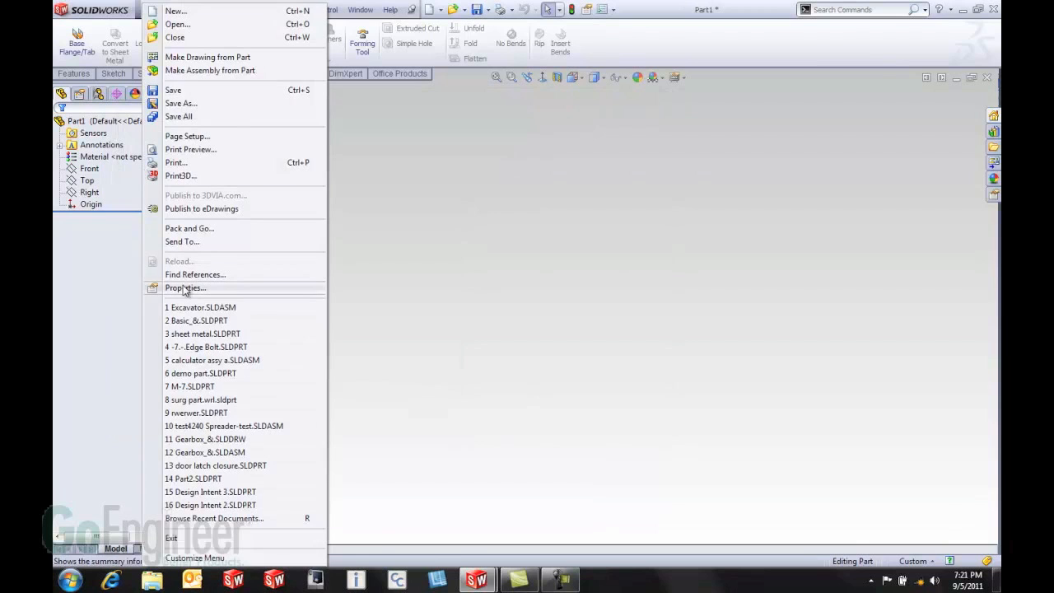
click(185, 288)
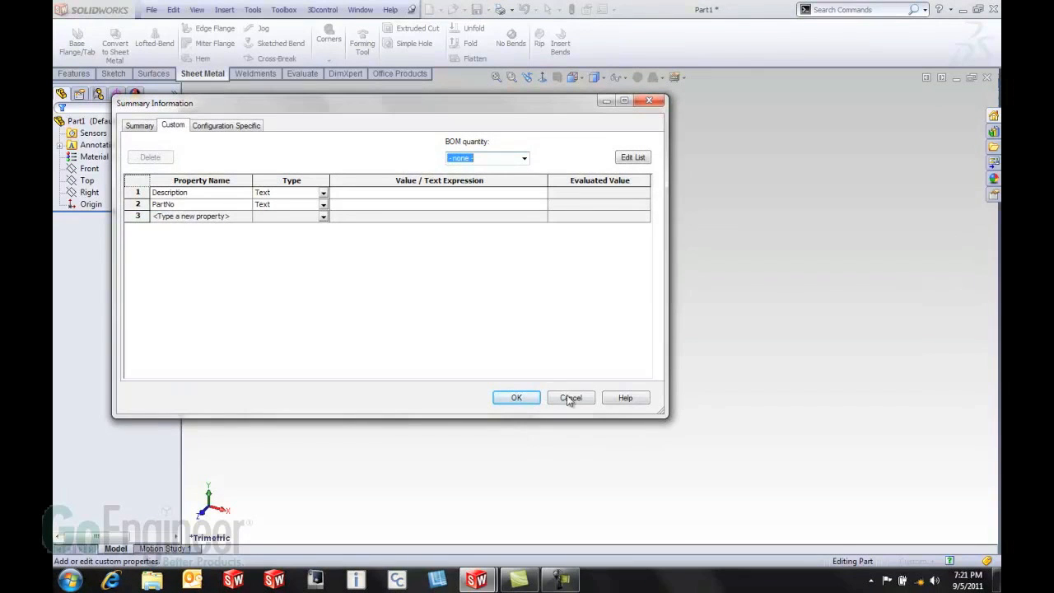
click(570, 398)
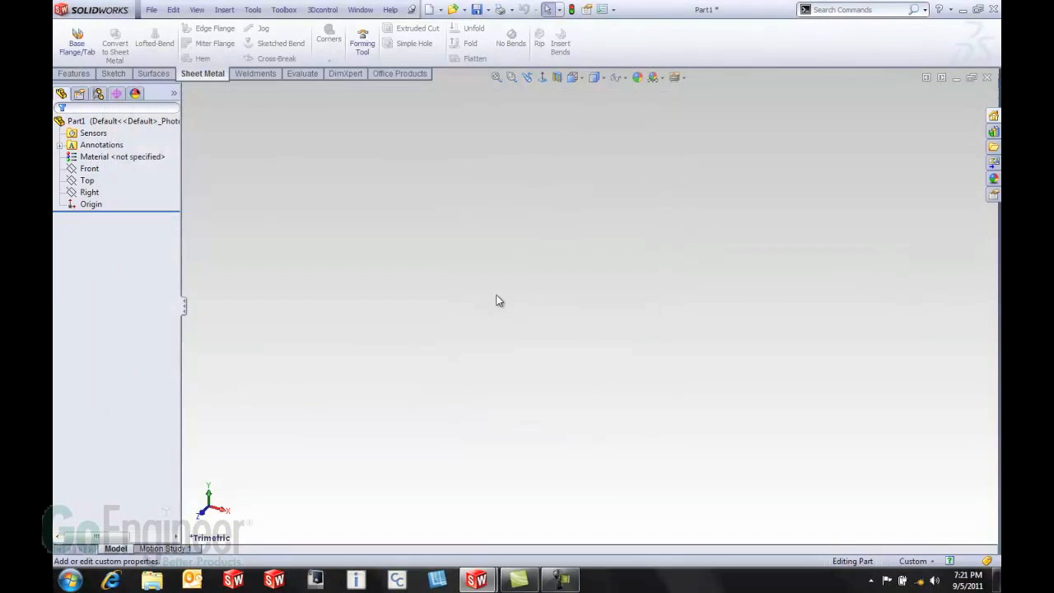